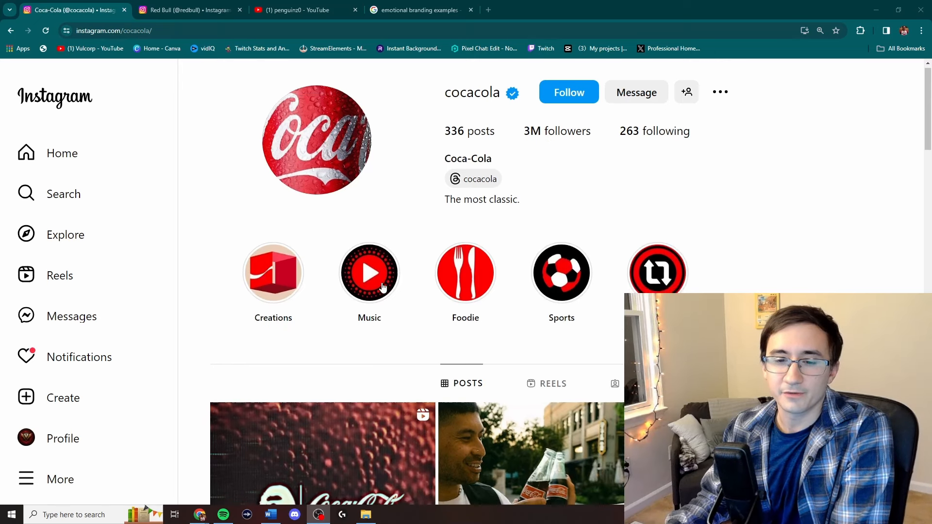
Scroll further down through the Coca-Cola Instagram posts.
scroll(down, 3)
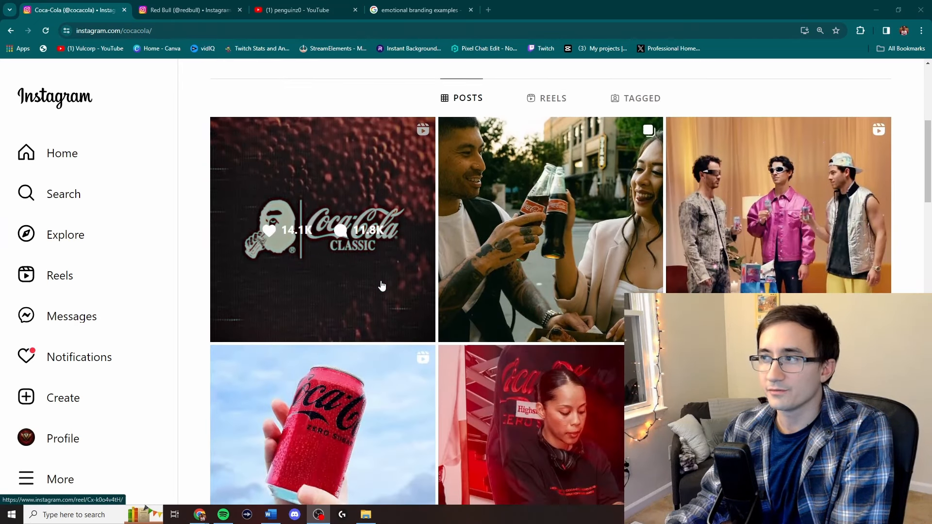
scroll(down, 3)
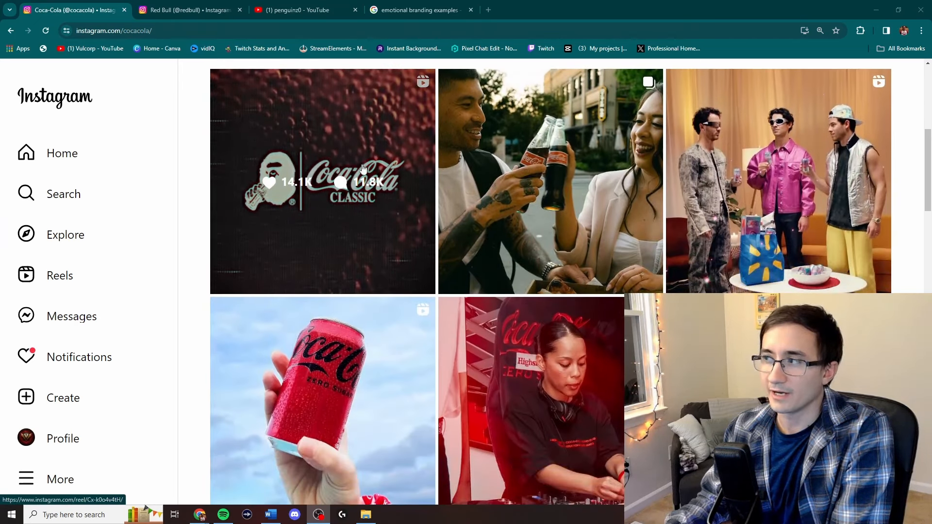
scroll(down, 3)
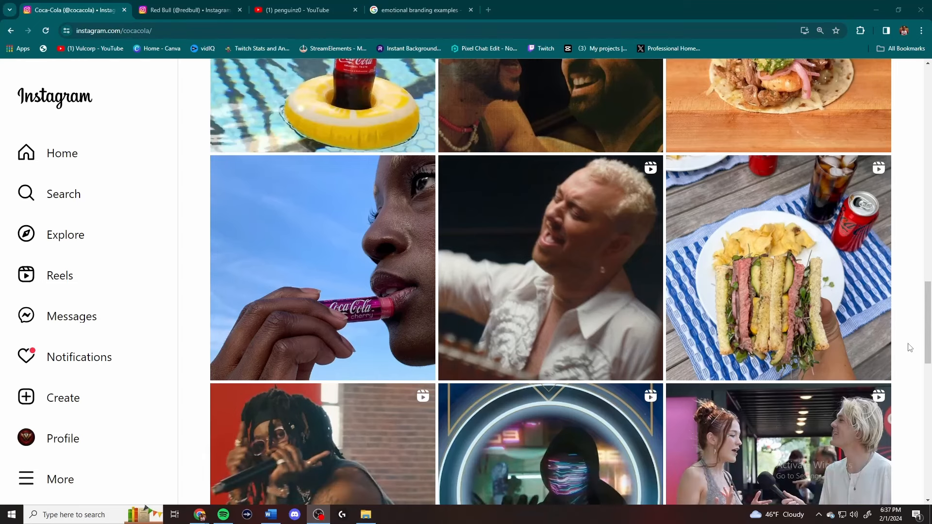
scroll(down, 3)
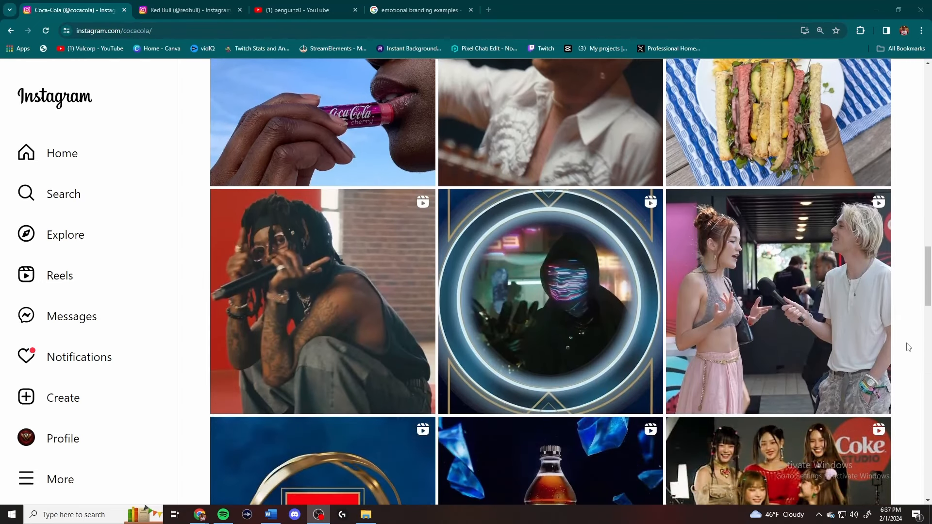
scroll(down, 3)
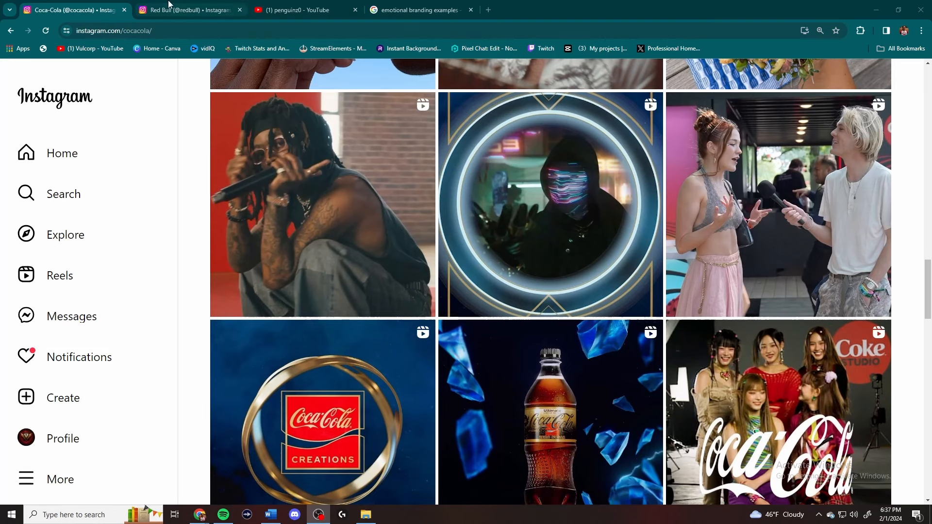
Switch to the Red Bull Instagram profile and browse its extreme-sports posts.
click(189, 10)
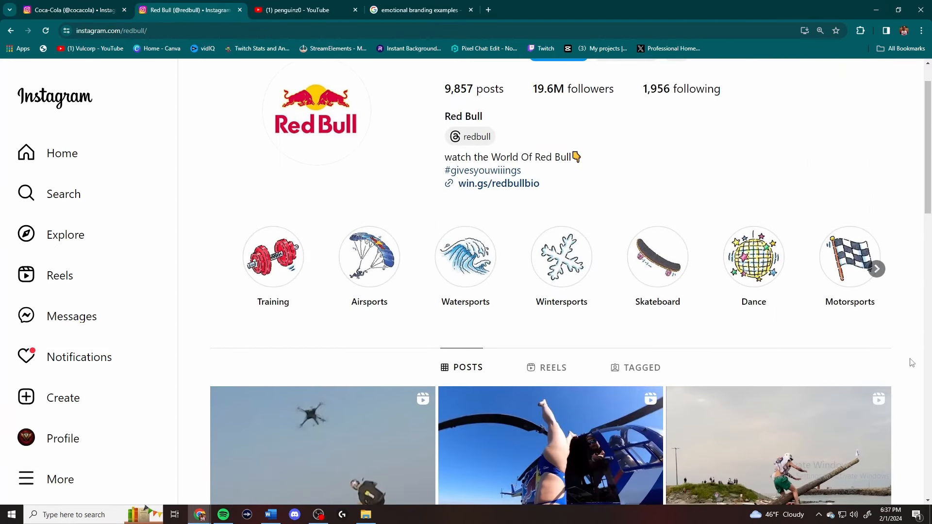
scroll(down, 3)
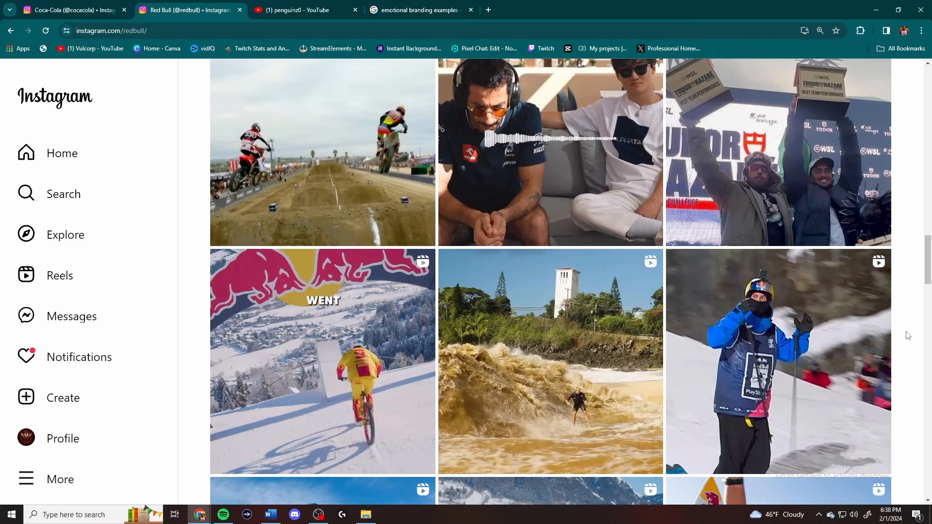
scroll(down, 3)
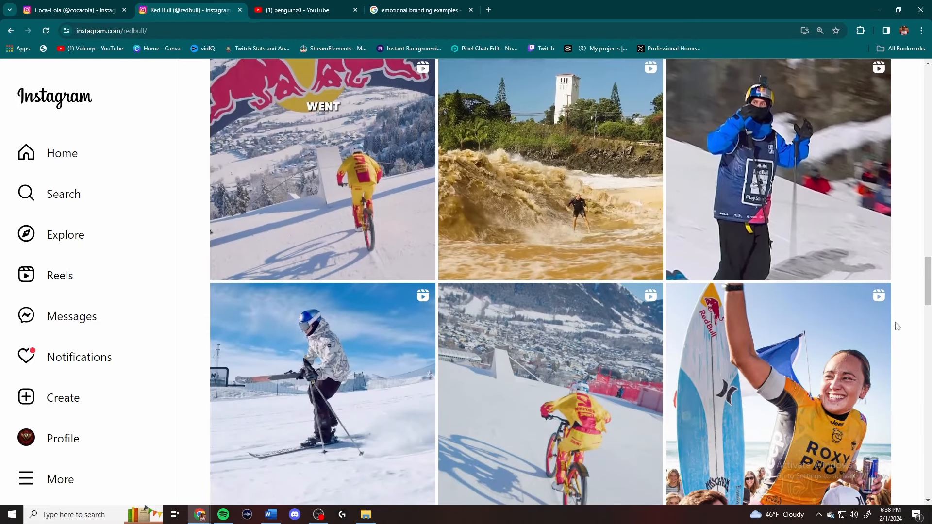
Switch to the penguinz0 YouTube channel's Videos page and scroll its uploads.
click(303, 9)
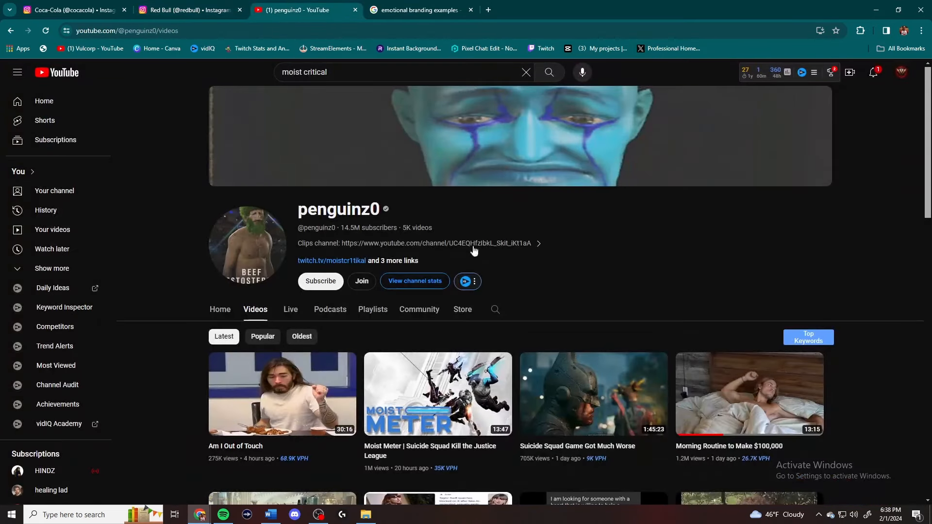
mouse_move(730, 292)
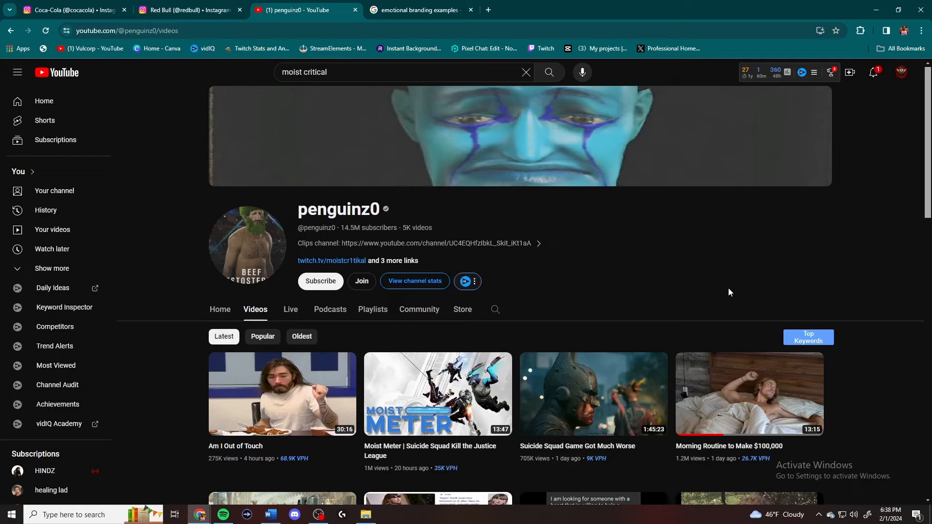
mouse_move(776, 271)
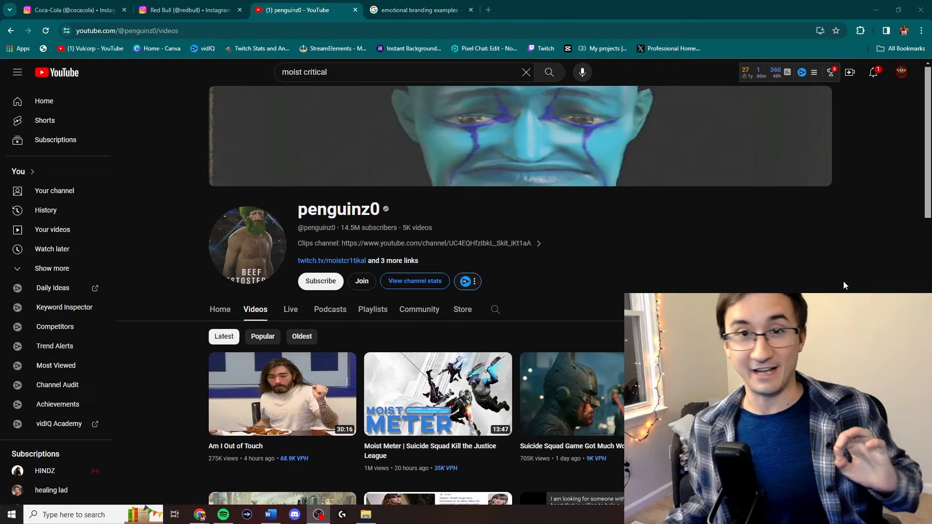
mouse_move(836, 271)
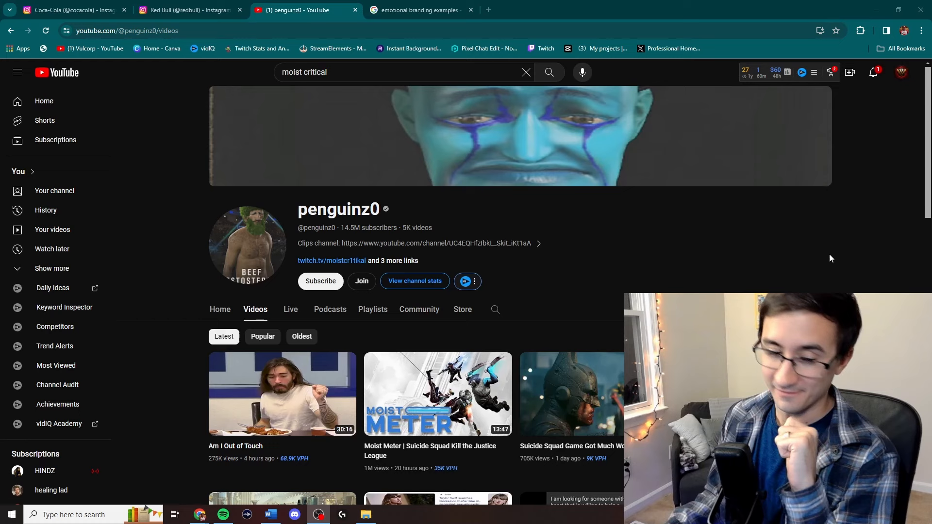
scroll(down, 3)
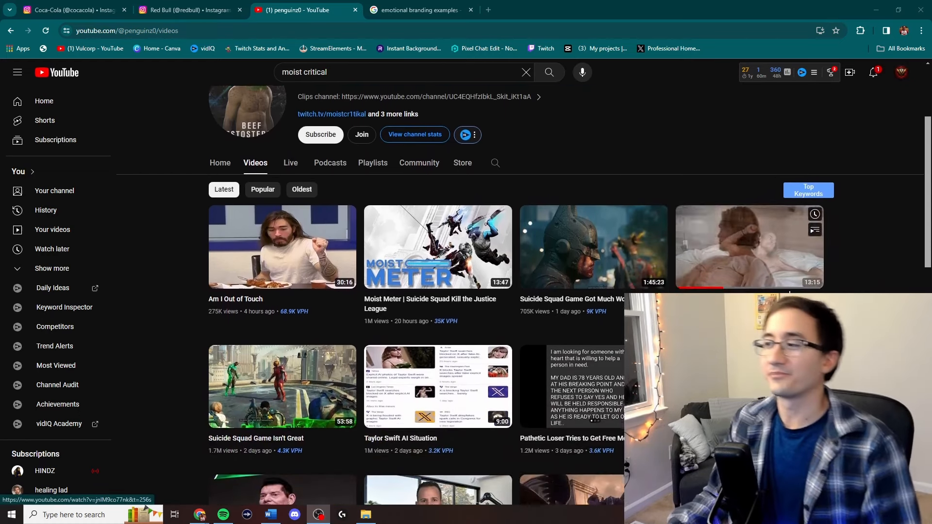
Scroll through the penguinz0 channel's video list and back up toward the filter chips.
scroll(down, 3)
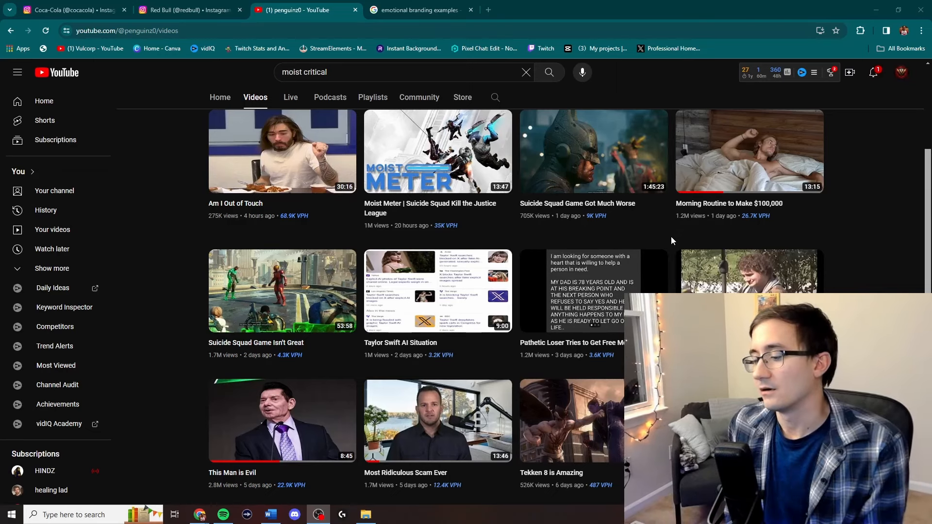
scroll(down, 3)
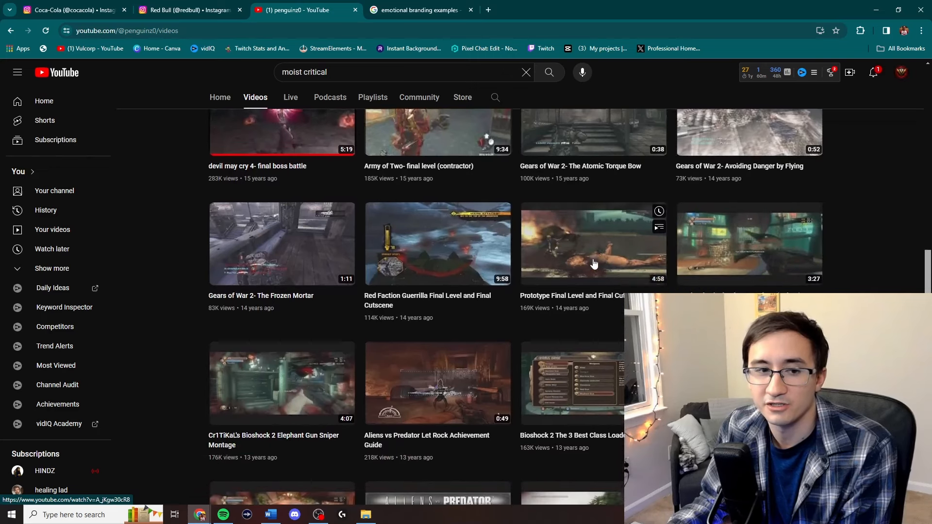
scroll(down, 3)
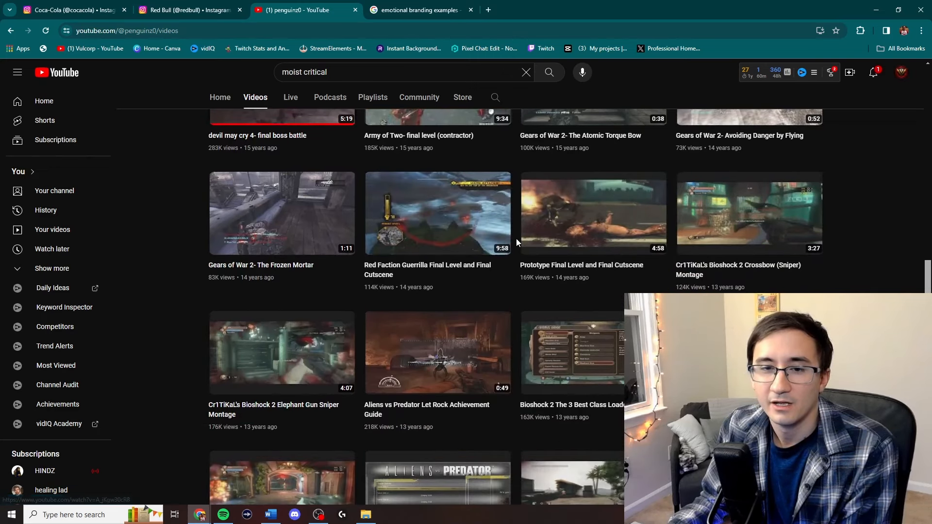
scroll(up, 3)
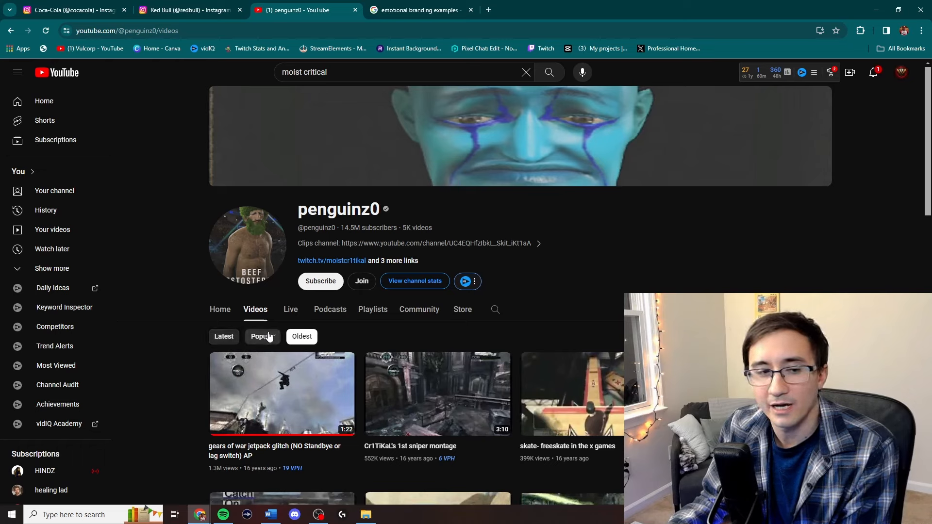
Sort the penguinz0 videos by Popular, then bring up the signed-in account menu.
click(262, 336)
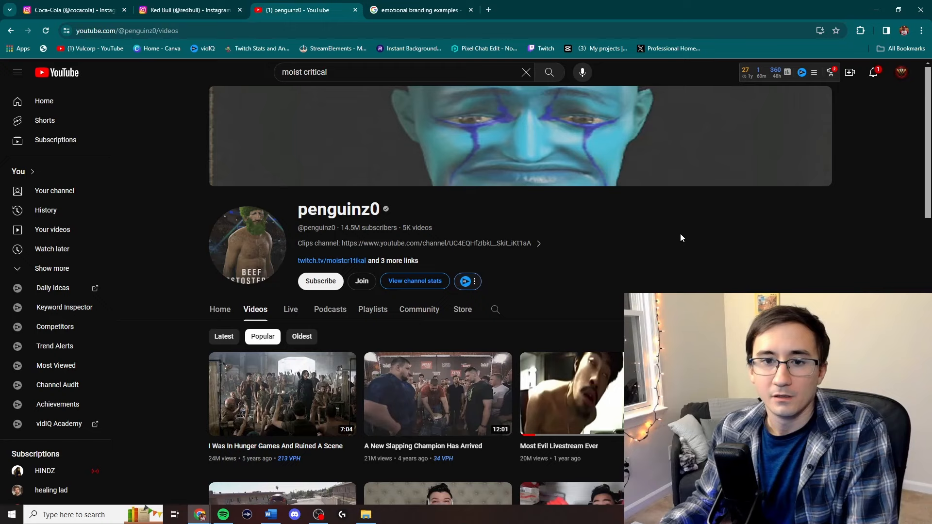
mouse_move(711, 253)
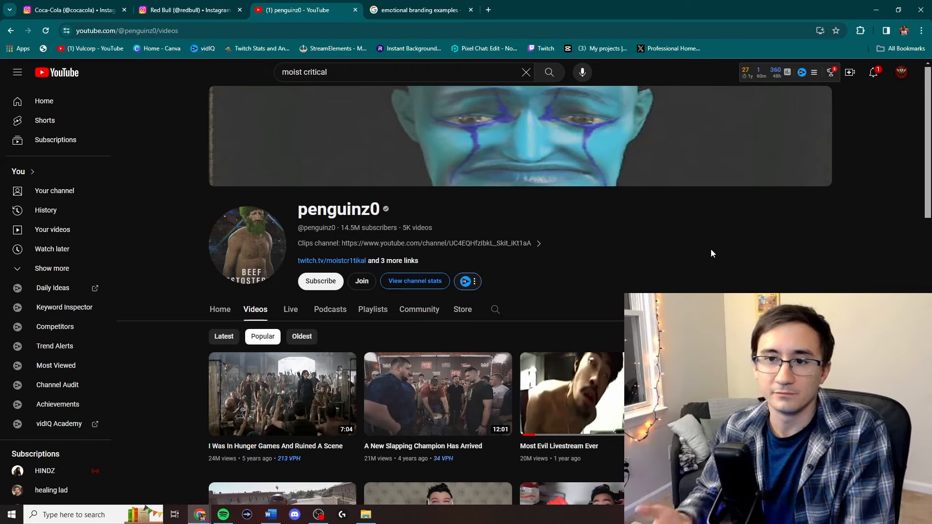
click(901, 71)
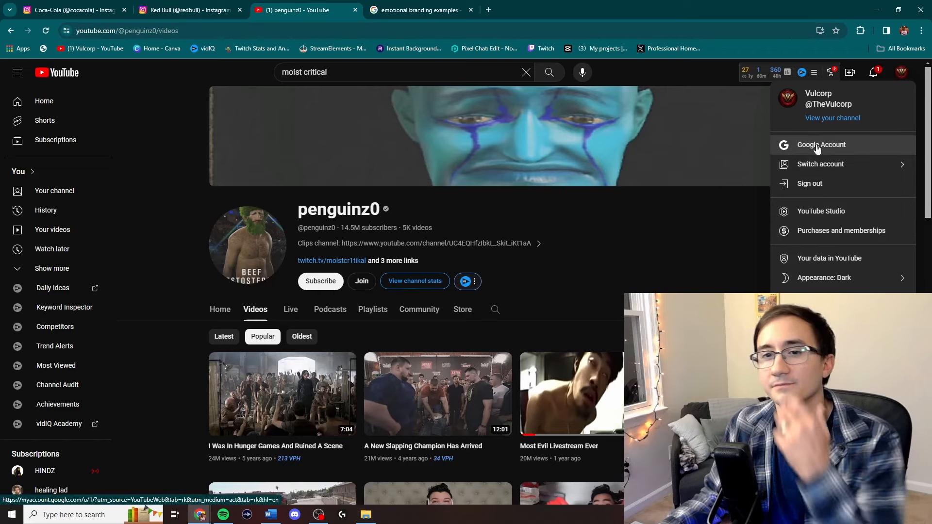
Search YouTube for 'vul', pick the vulcorp suggestion and open the Vulcorp channel.
click(403, 72)
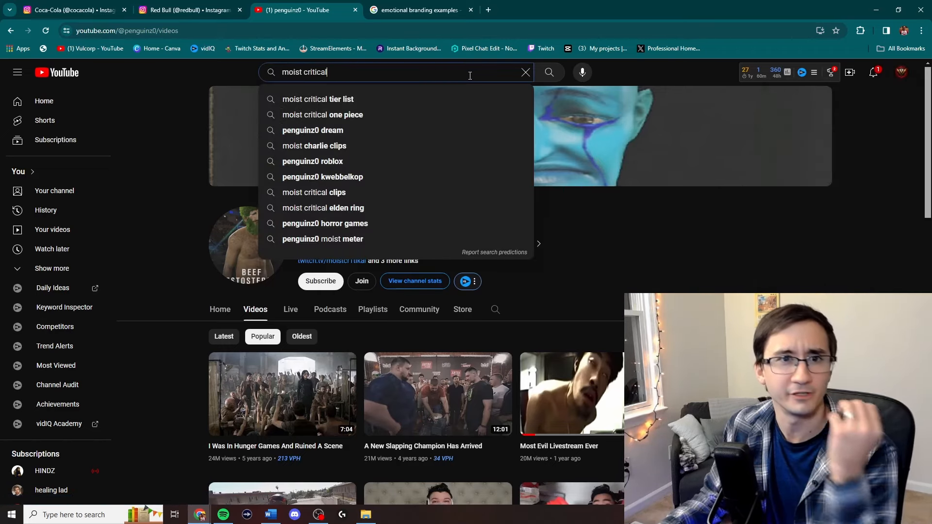
click(525, 72)
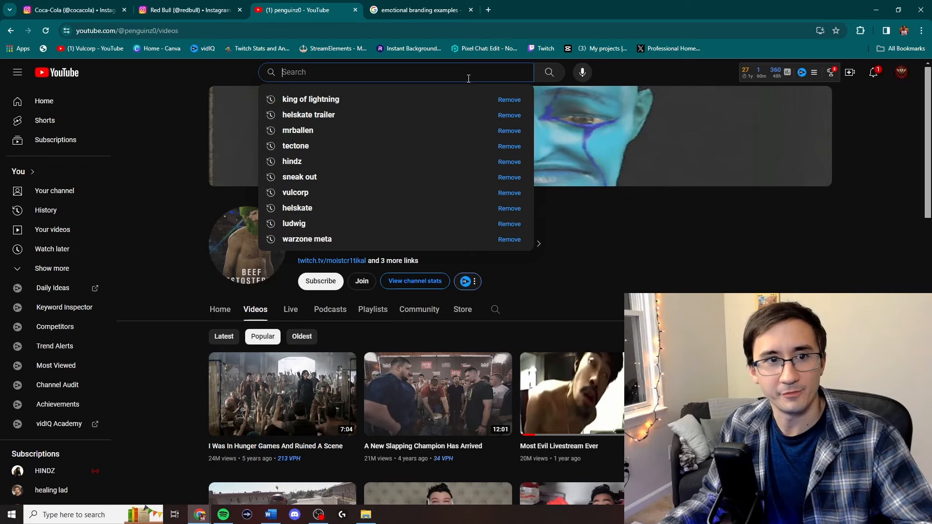
text(vul)
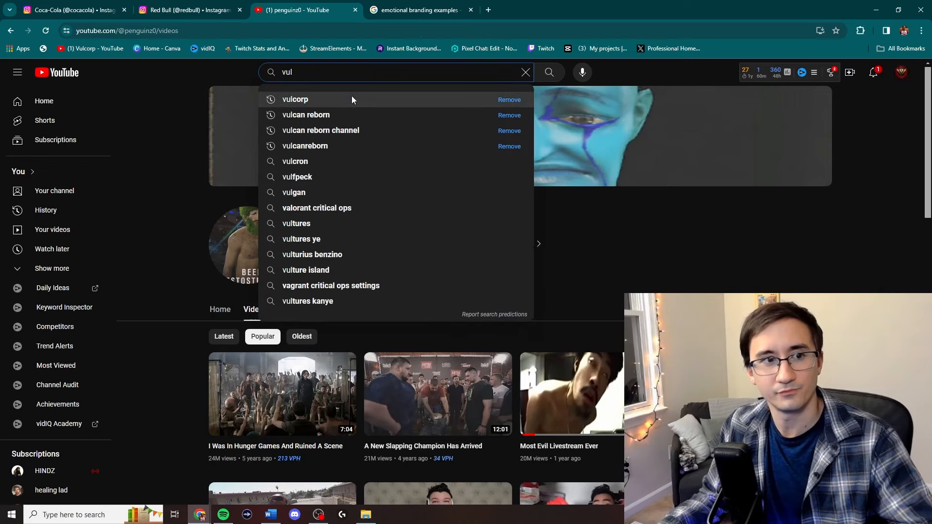
click(295, 99)
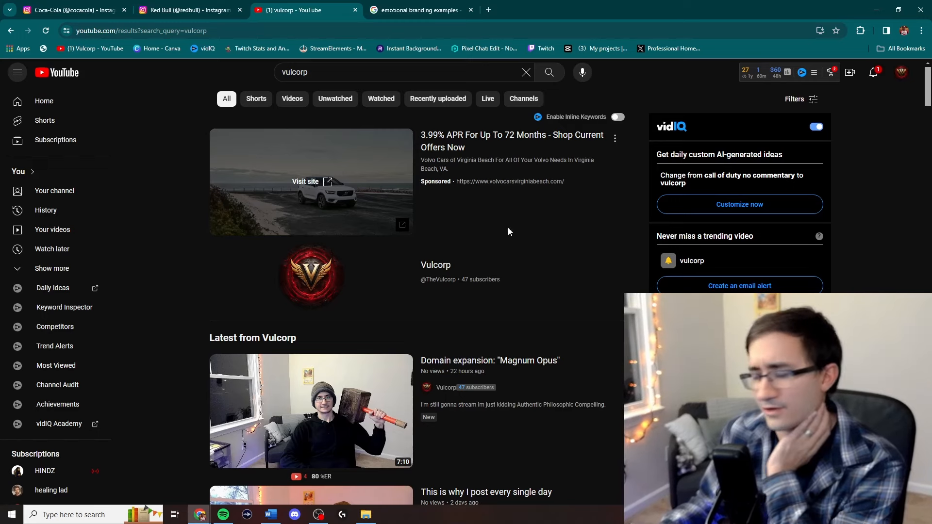
mouse_move(450, 274)
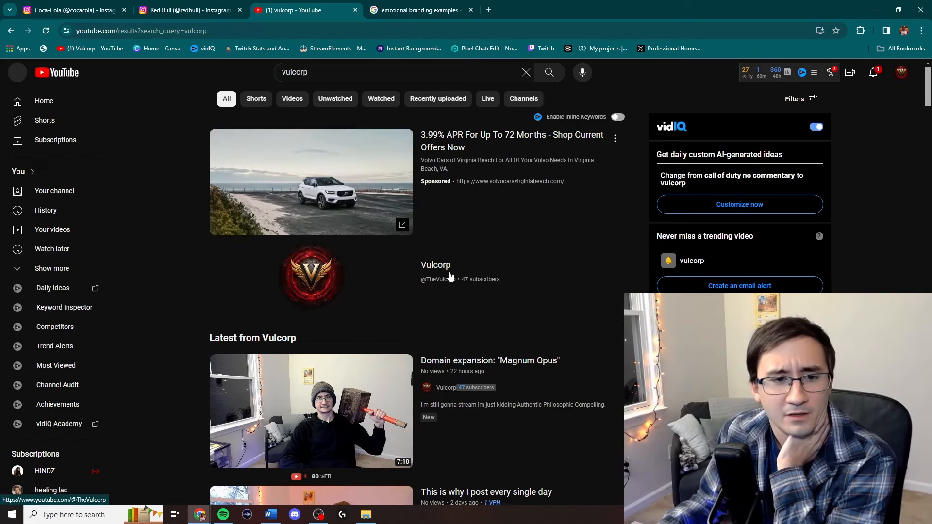
click(436, 264)
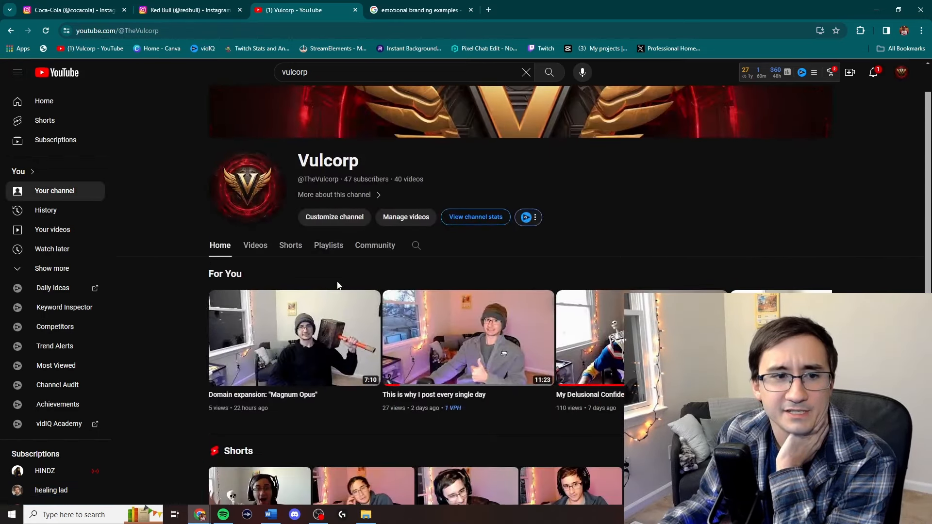
click(416, 9)
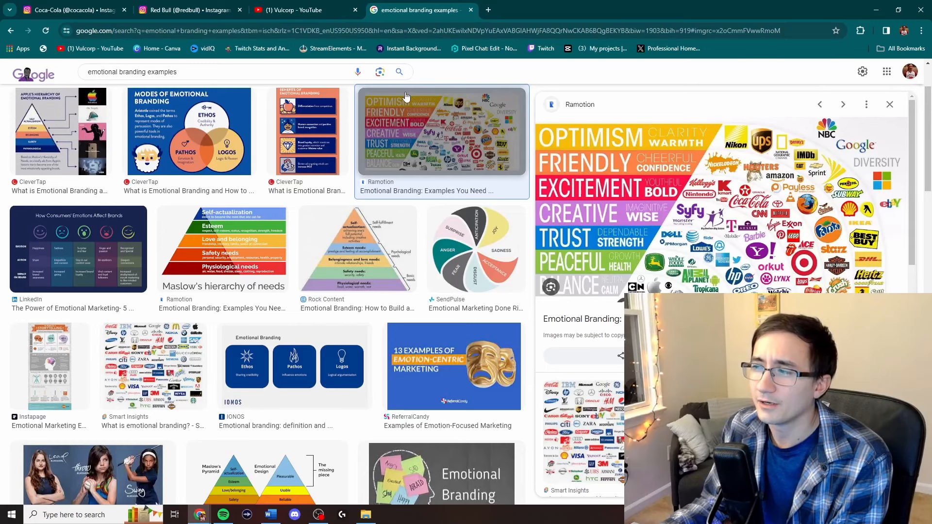
mouse_move(577, 89)
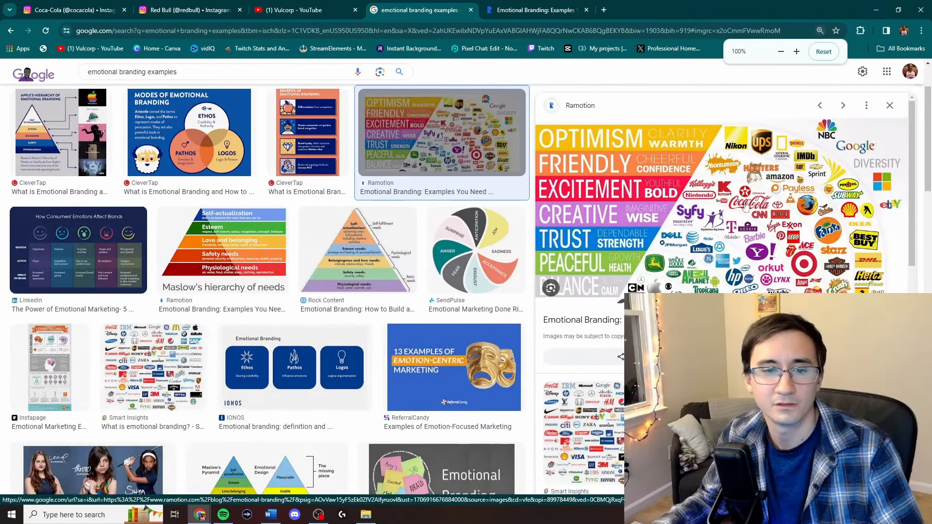
click(380, 72)
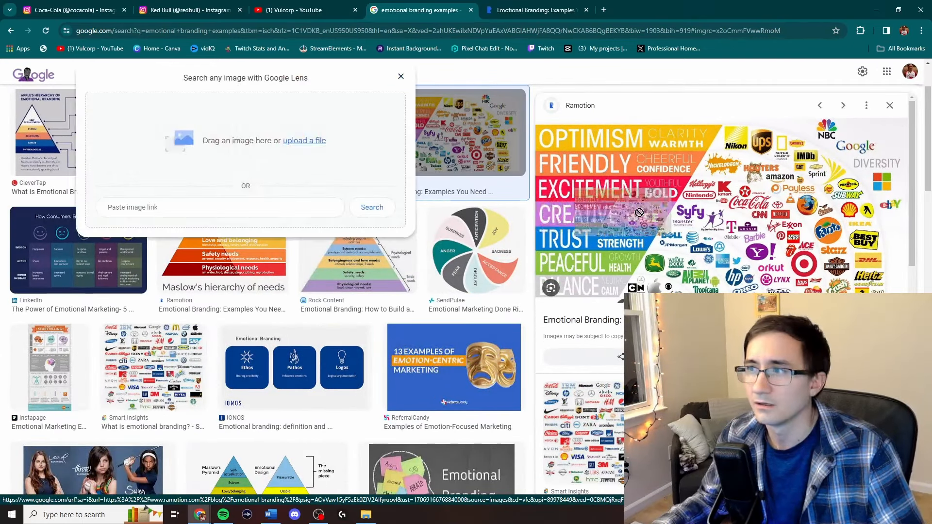
click(401, 76)
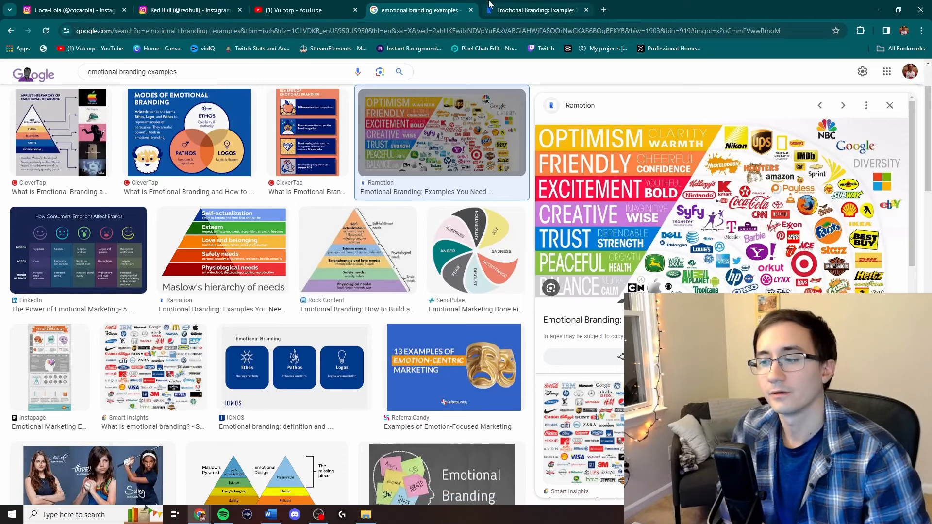
mouse_move(532, 10)
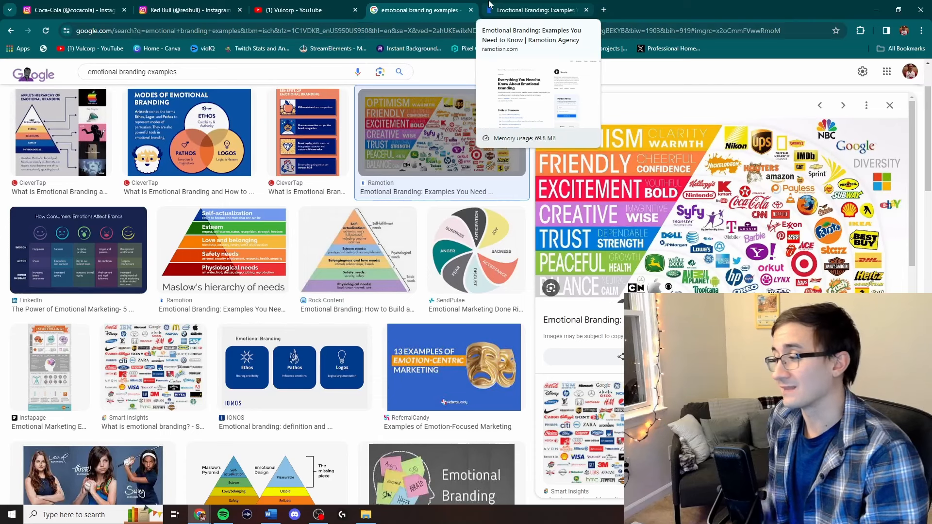
mouse_move(725, 15)
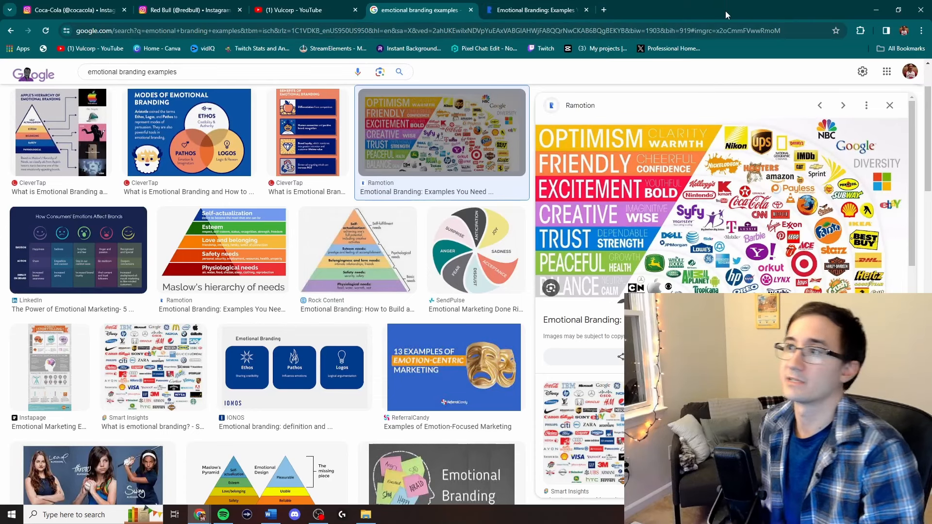